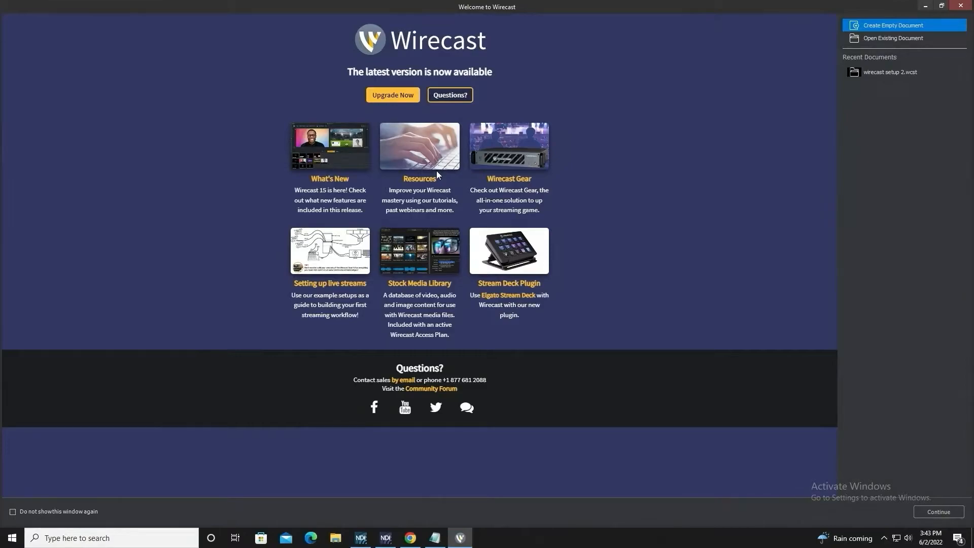
mouse_move(491, 208)
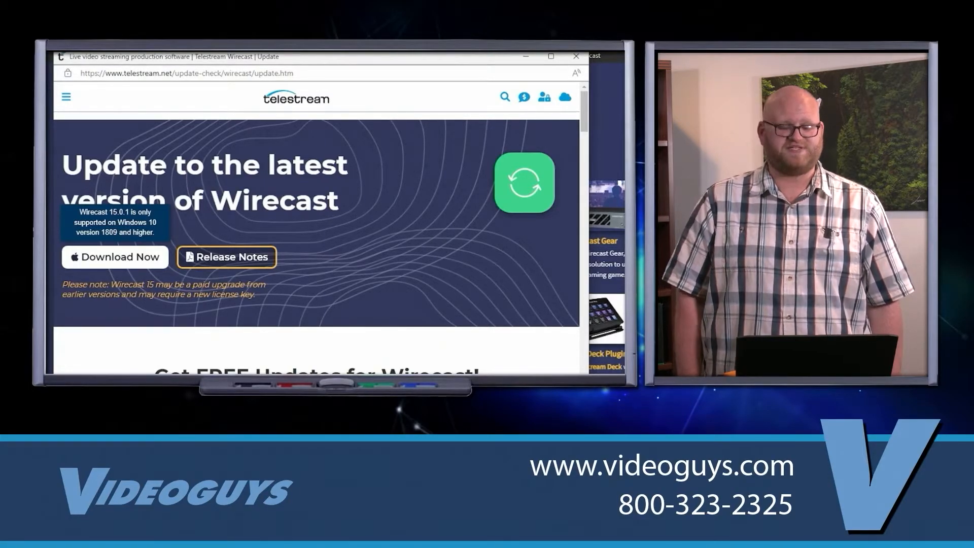
Download the latest Wirecast installer, run it, accept the license terms, and install
click(114, 257)
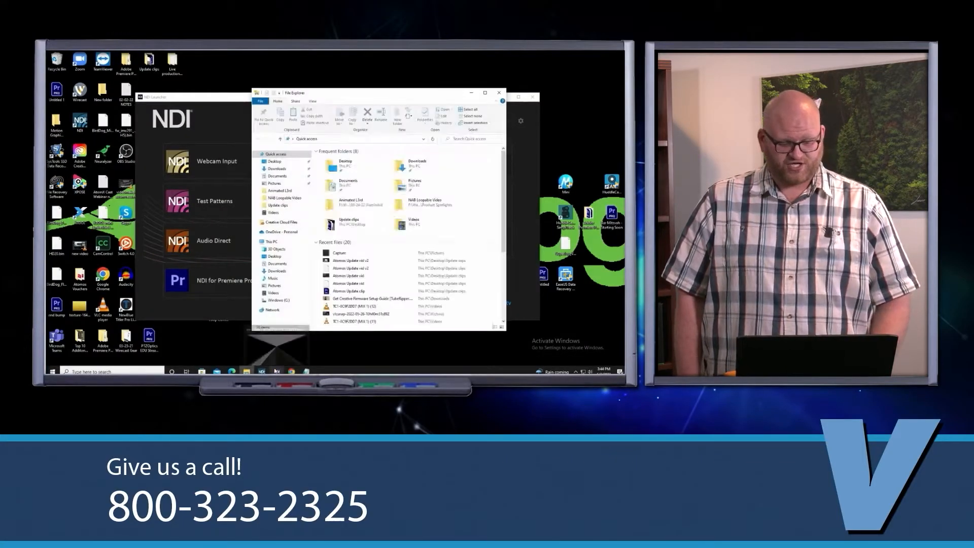
click(277, 270)
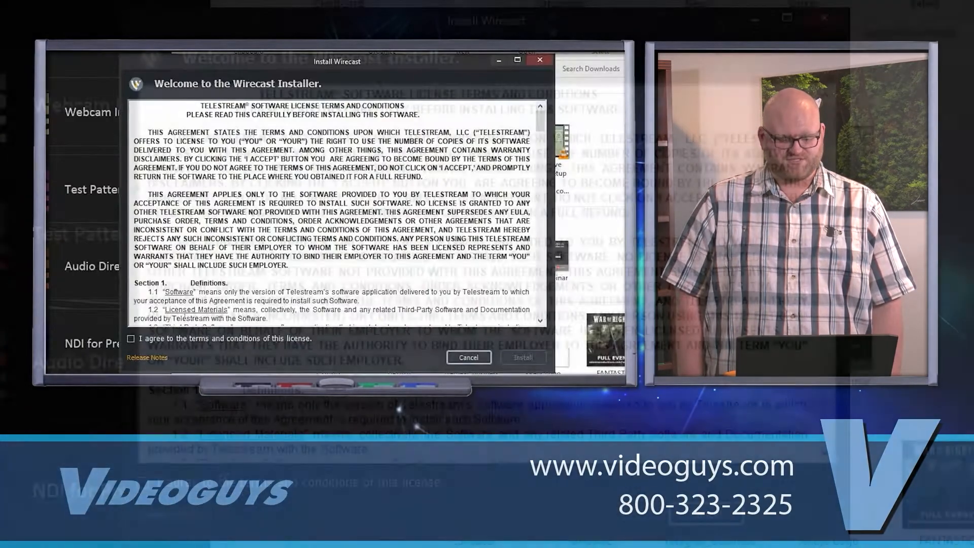
click(142, 338)
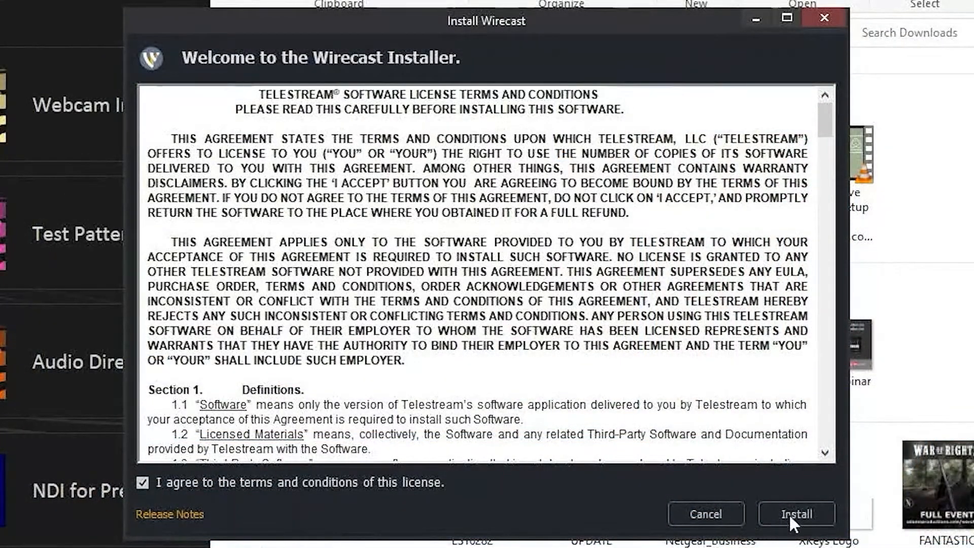
click(797, 514)
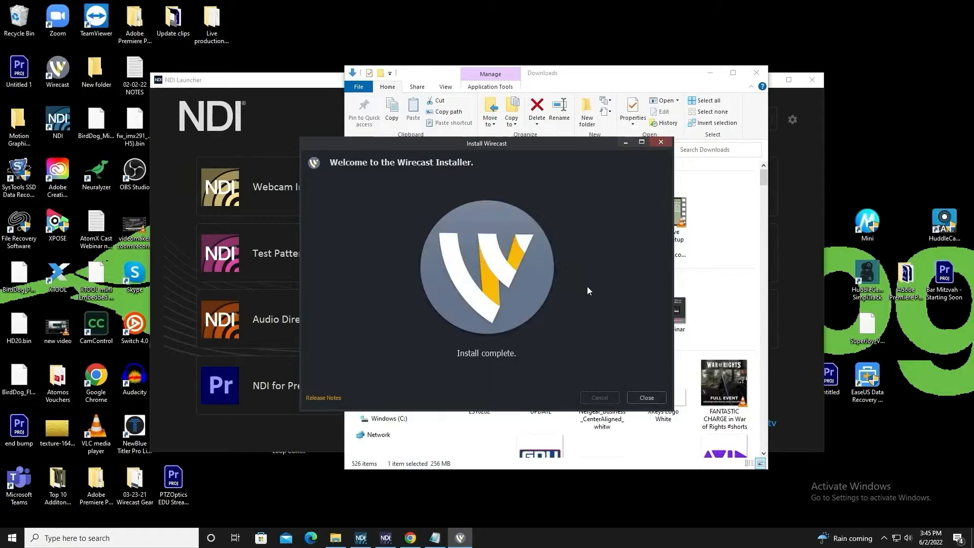
mouse_move(562, 308)
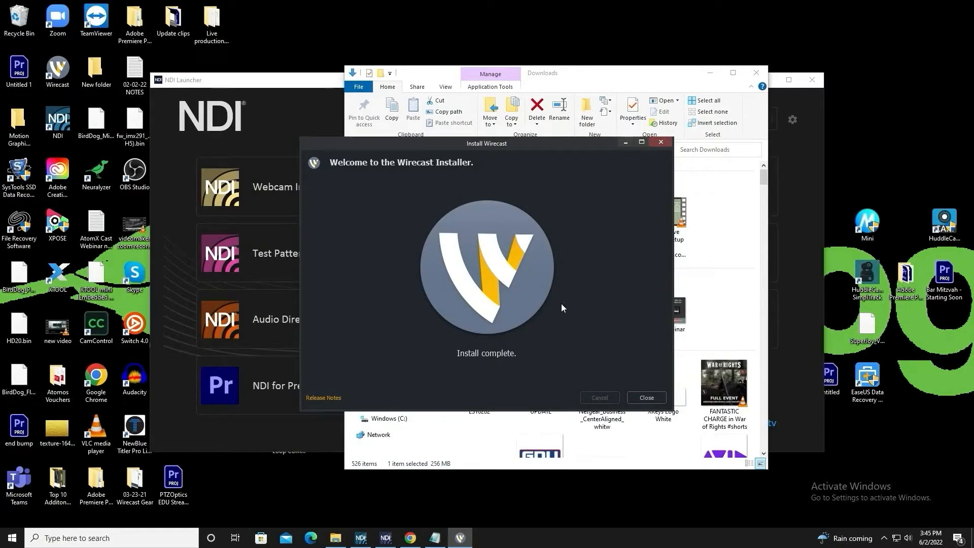
mouse_move(537, 380)
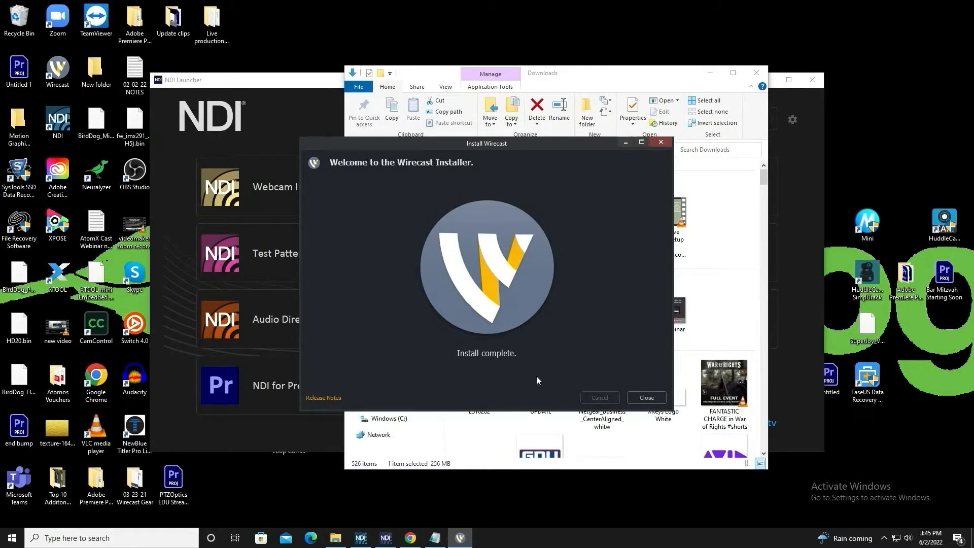
Close the Wirecast Installer from its 'Install complete.' screen
click(645, 398)
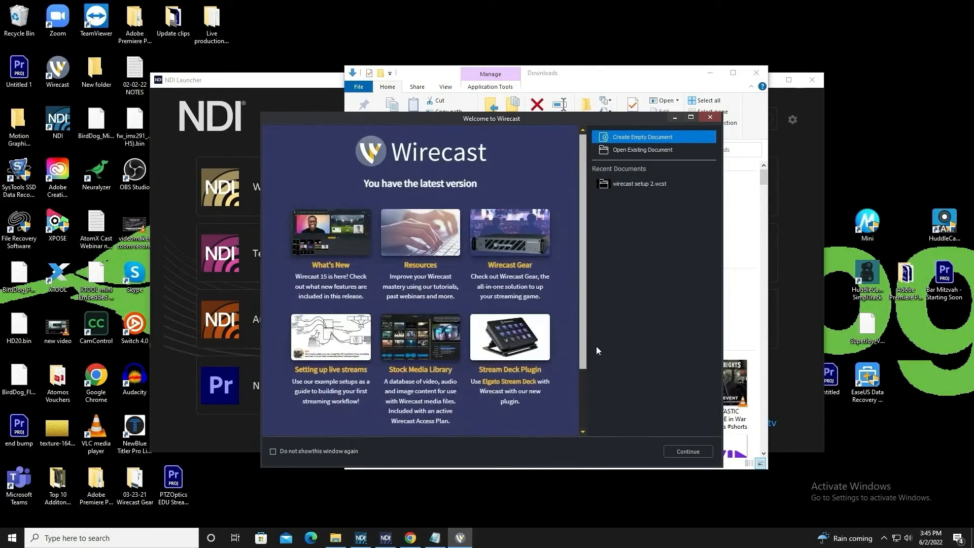
mouse_move(444, 174)
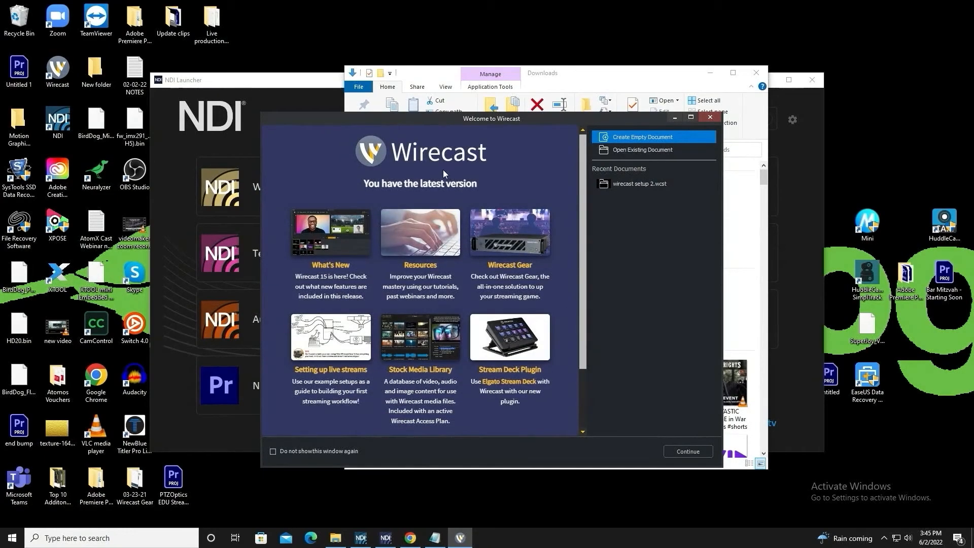